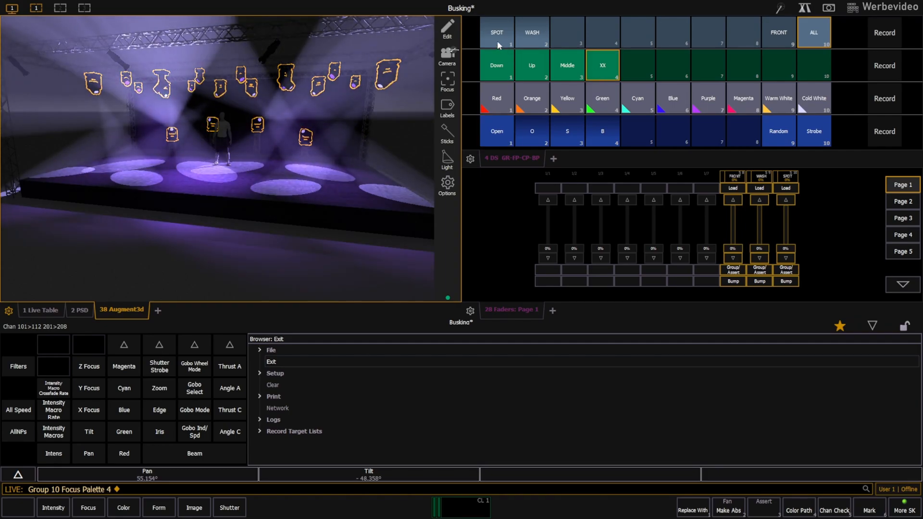
Sneak the wash lights to red and give the spot group its colour and focus palettes
left_click(497, 32)
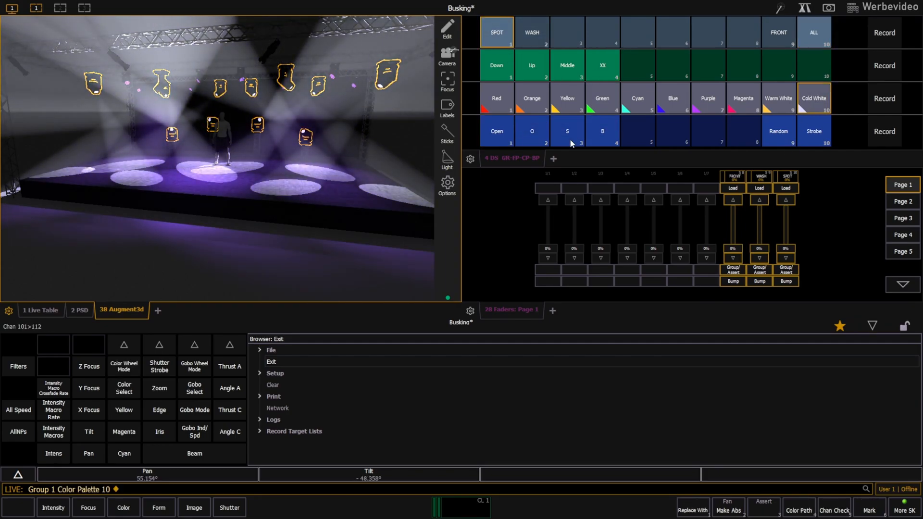
left_click(531, 31)
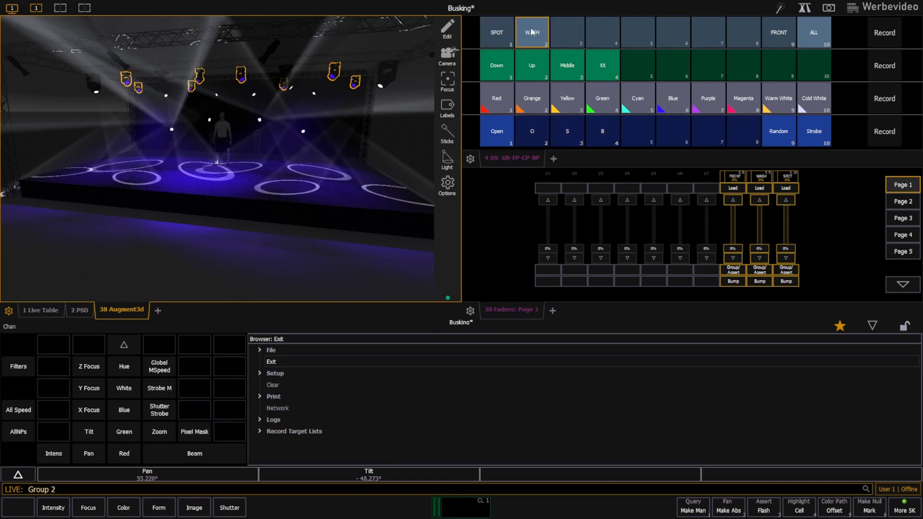
left_click(497, 98)
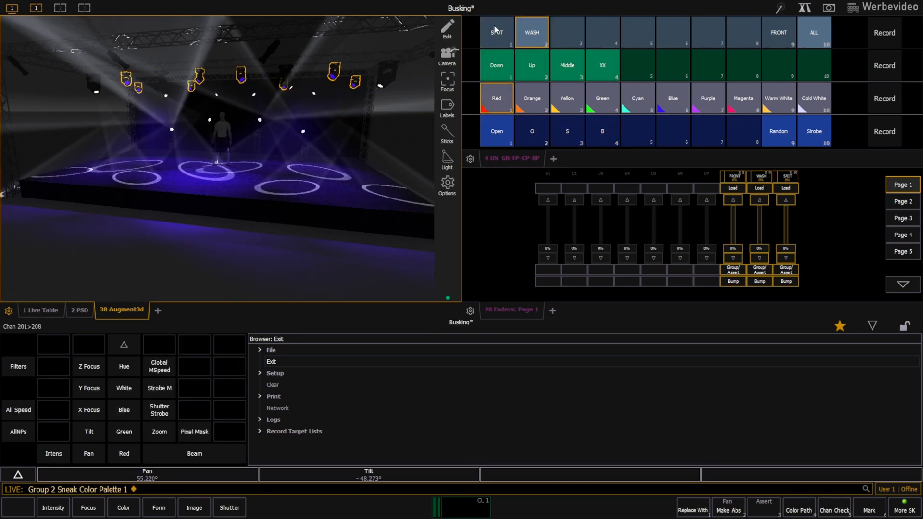
left_click(496, 33)
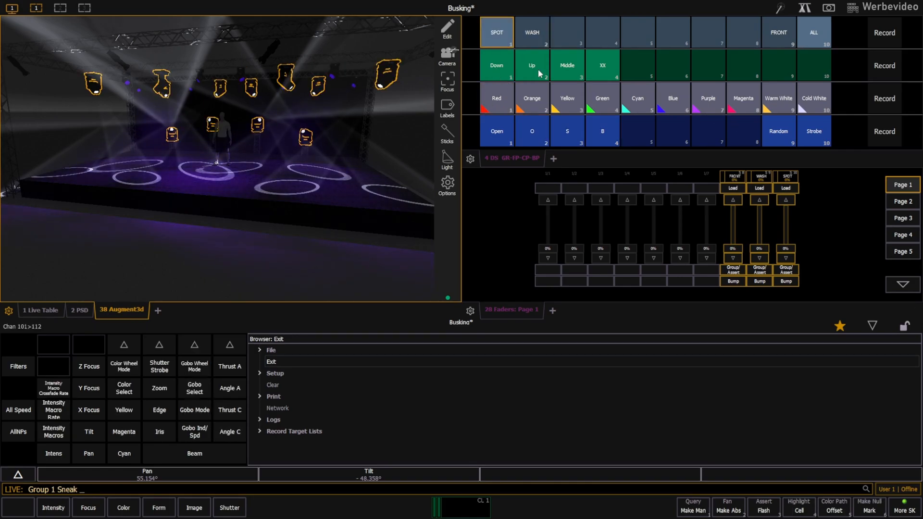
left_click(531, 65)
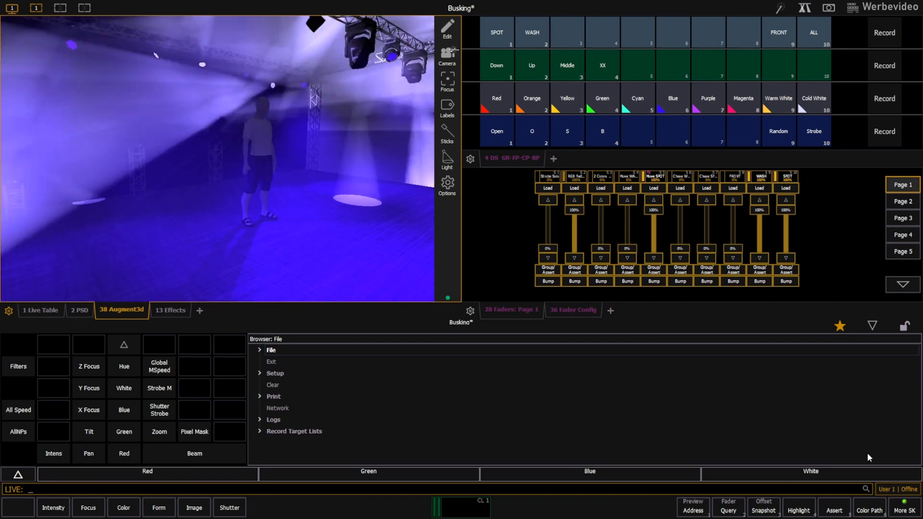
Create Effect 1 labelled Sin Spread with scale 100 and record it to Sub 6 as Chase WASH
left_click(531, 33)
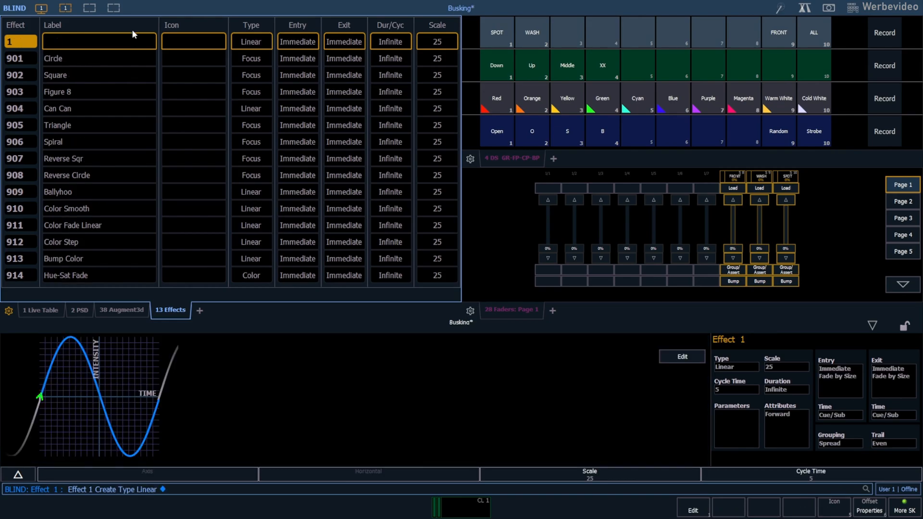
left_click(98, 41)
type("Sin Spread")
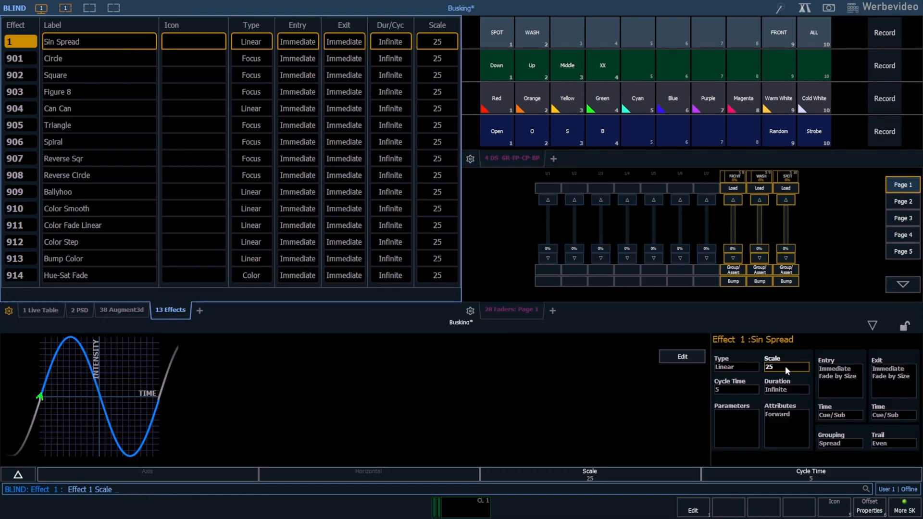
type("100")
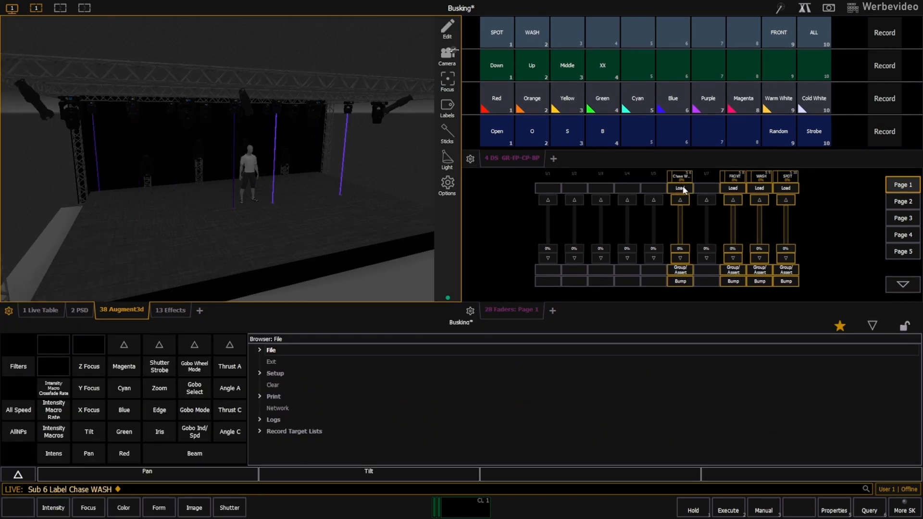
Copy to Effect 2 'Sin 2' with grouping 2, run it on the spots and record Sub 7
left_click(531, 32)
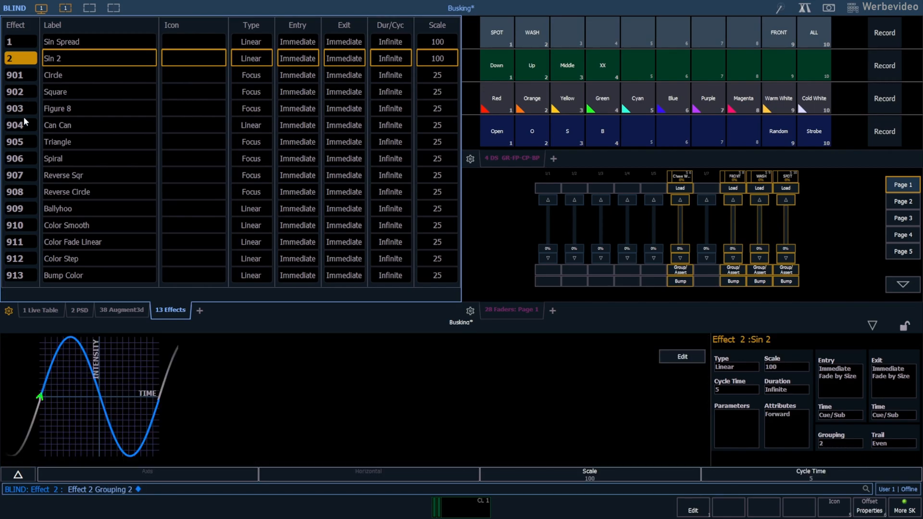
left_click(122, 310)
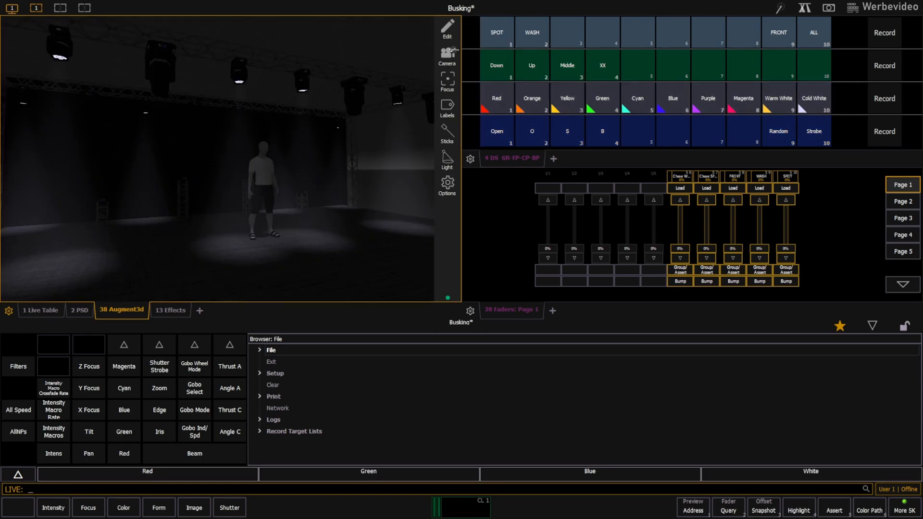
mouse_move(329, 309)
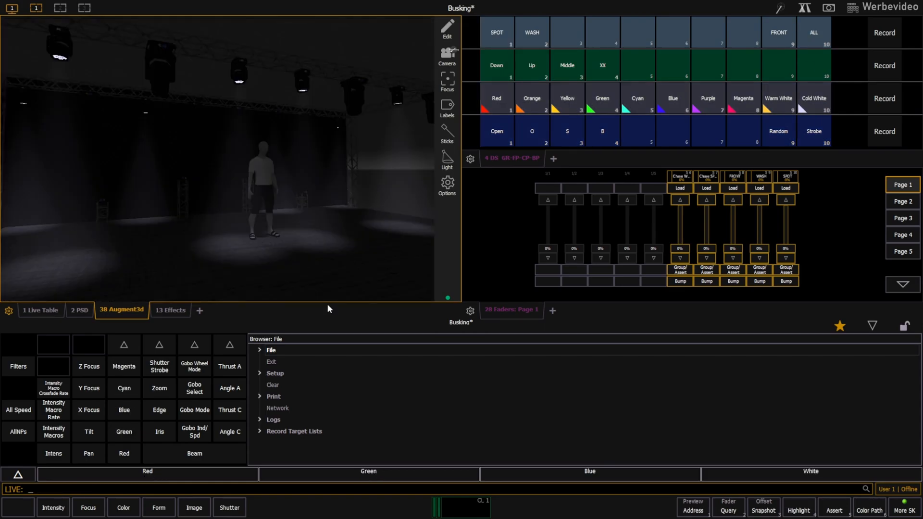
mouse_move(315, 320)
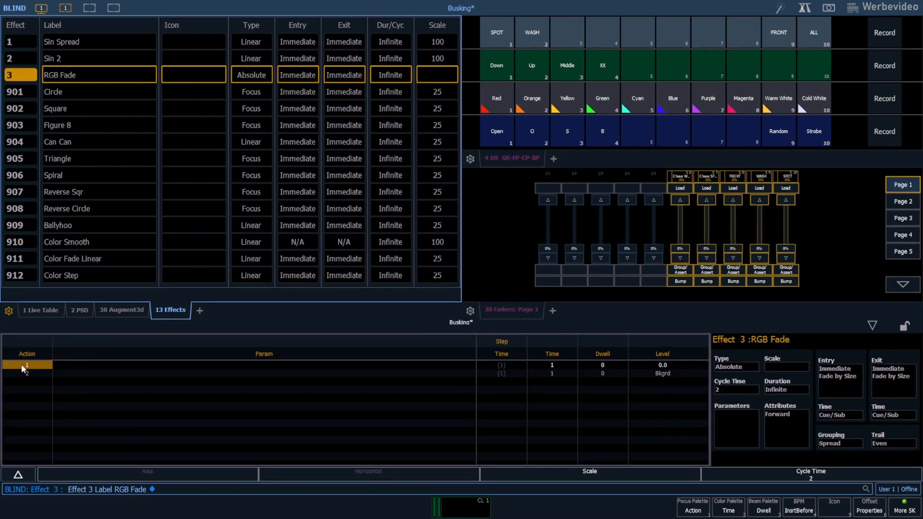
Add colour steps Green to Magenta to RGB Fade, then run Effect 3 on Group 2 in Live
left_click(27, 366)
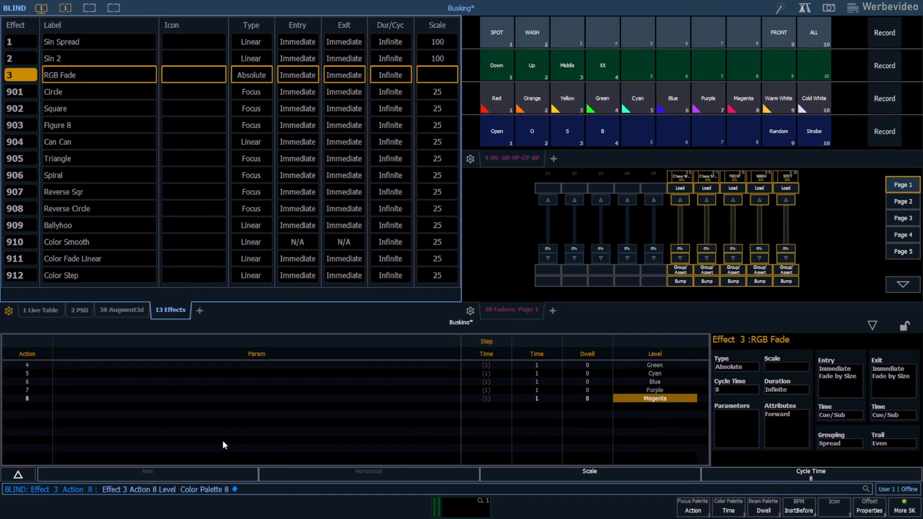
left_click(121, 310)
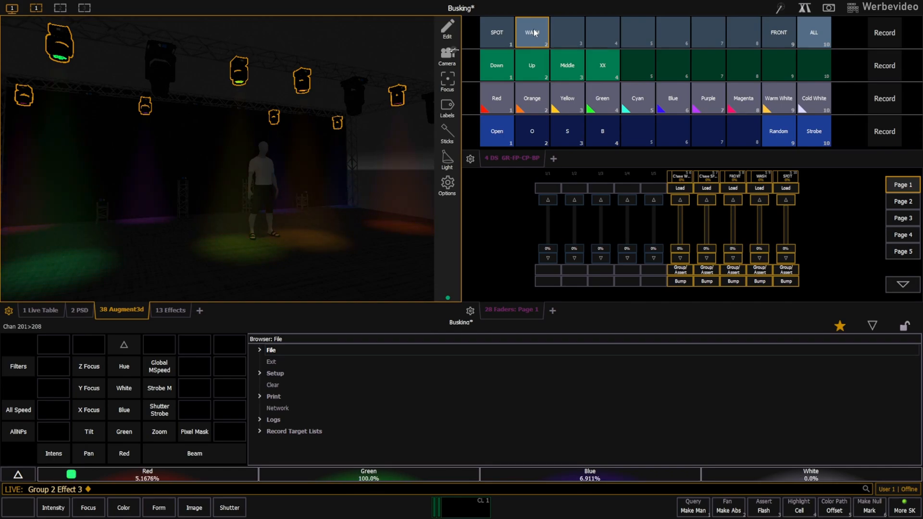
Record Sub 2 as RGB Fade WASH and create Effect 4 '2 Colors' with 5-second dwells
left_click(171, 311)
type("Sub 2 Label RGB Fade WASH")
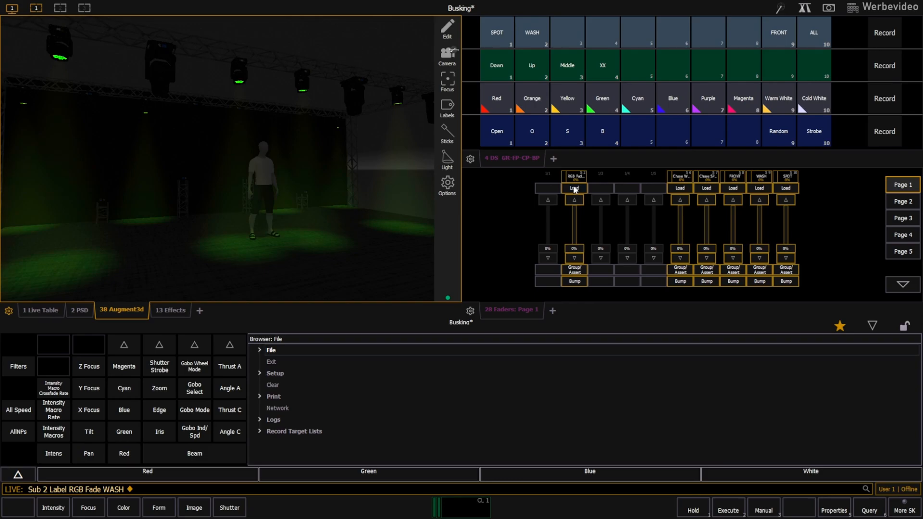
left_click(170, 310)
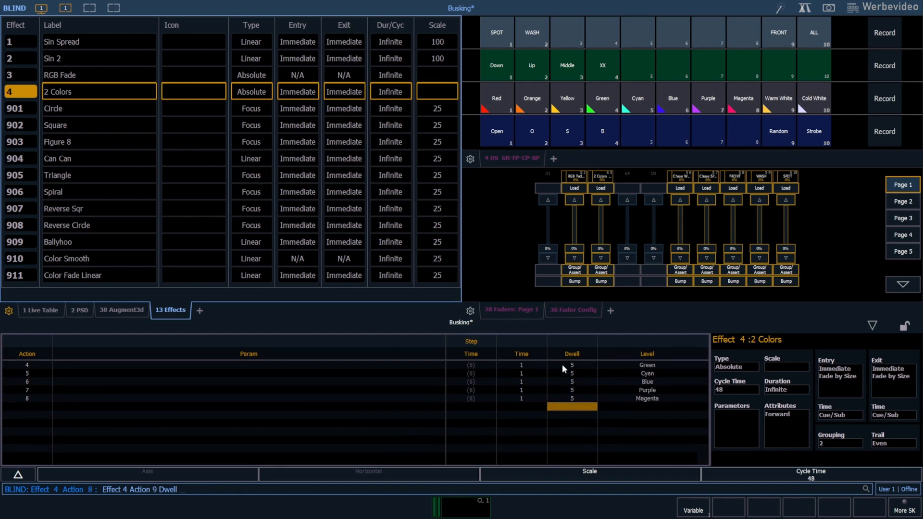
Run Effect 4 on Group 2 in Live to preview the amber and purple two-colour chase
left_click(121, 310)
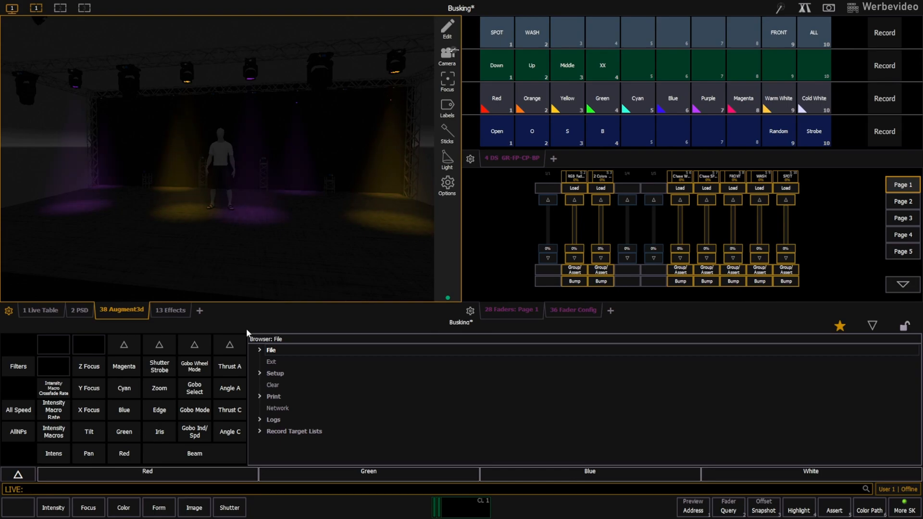
left_click(496, 32)
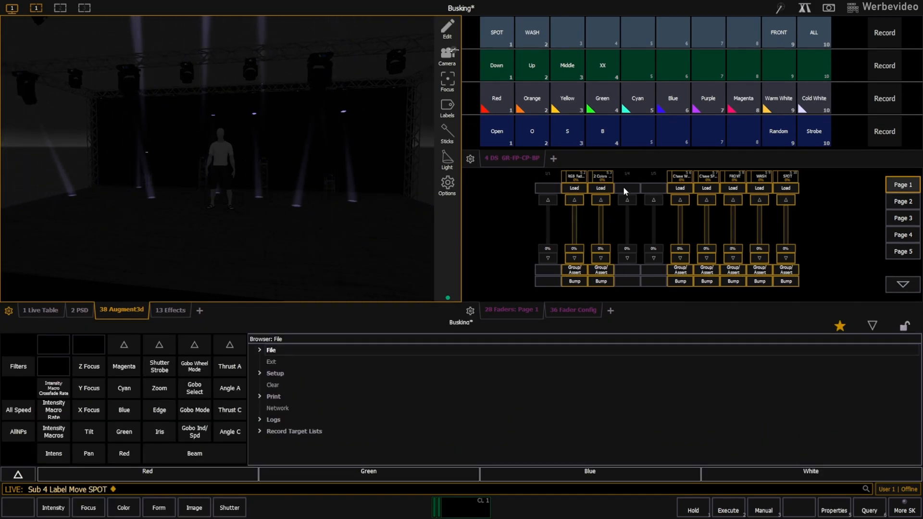
Load the Move SPOT submaster on a fader and run Can Can effect 904 on Group 2
left_click(652, 188)
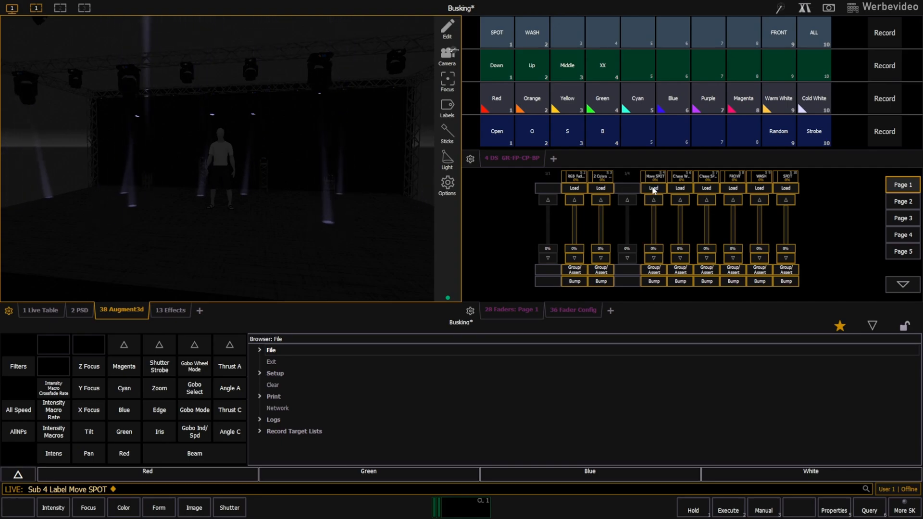
left_click(496, 32)
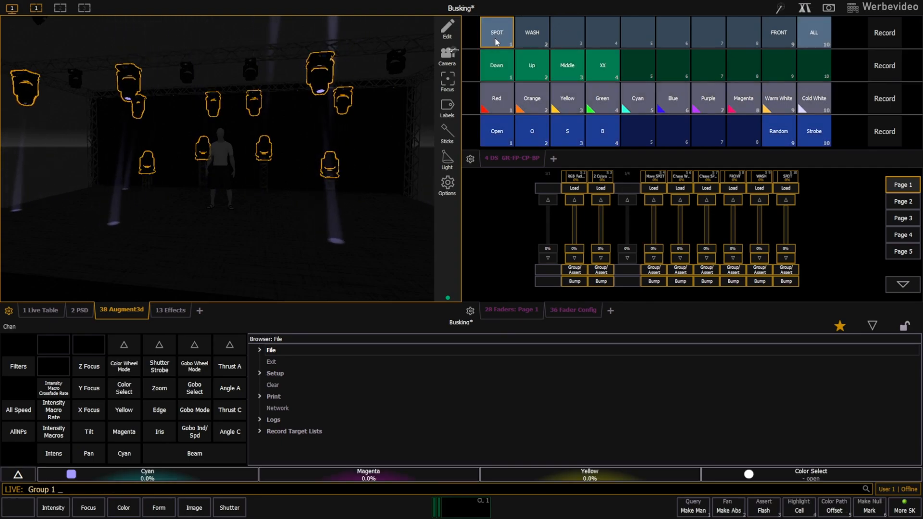
left_click(531, 32)
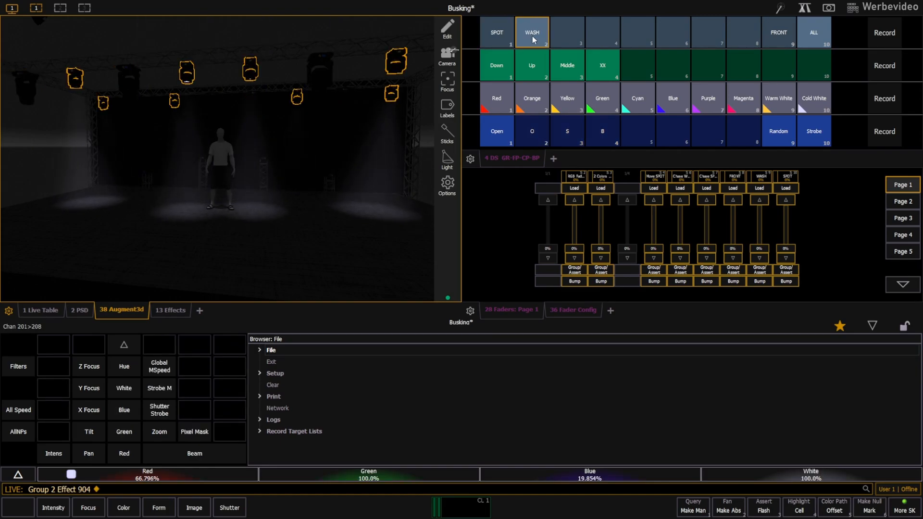
left_click(170, 310)
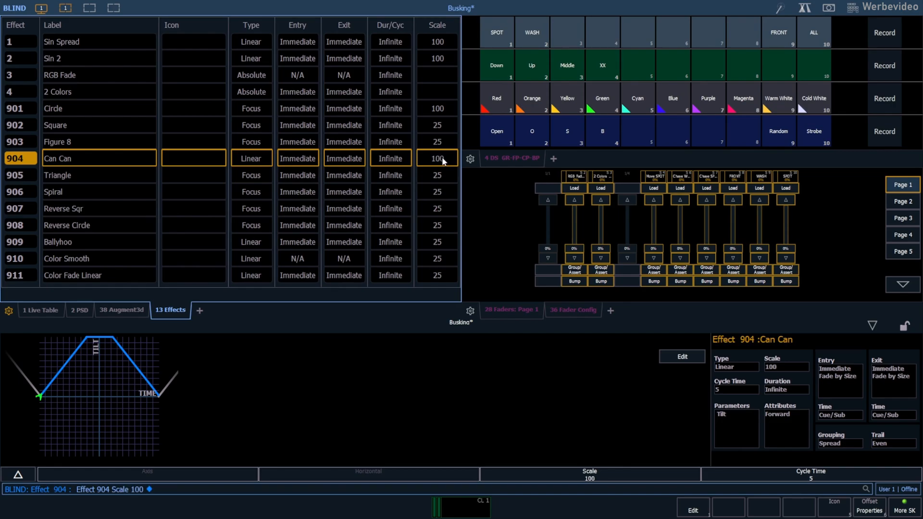
mouse_move(840, 452)
type("Sub 4 Label Move WASH")
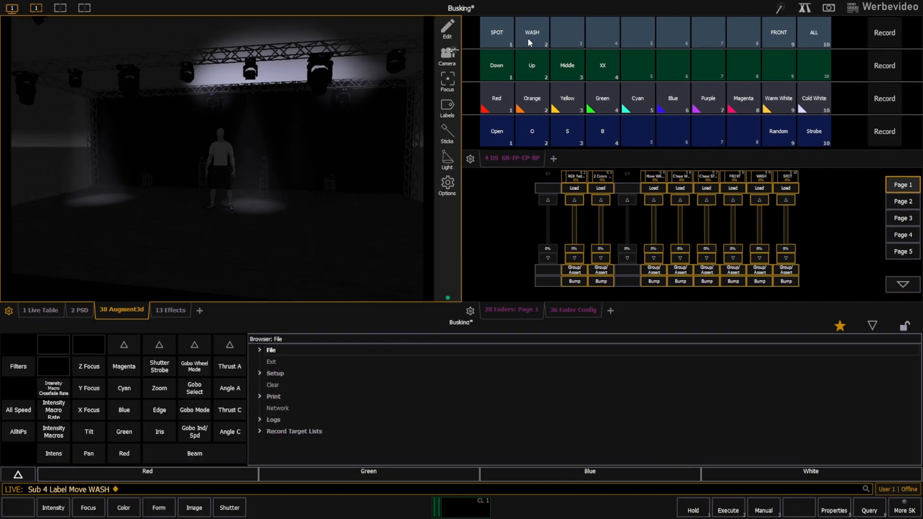
Load the Move WASH submaster on a fader and select the spot group for full intensity
left_click(626, 188)
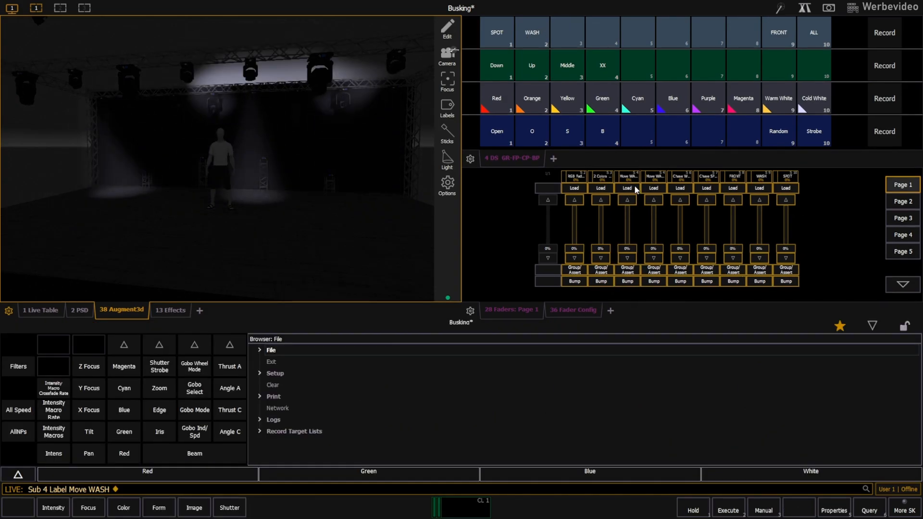
left_click(531, 33)
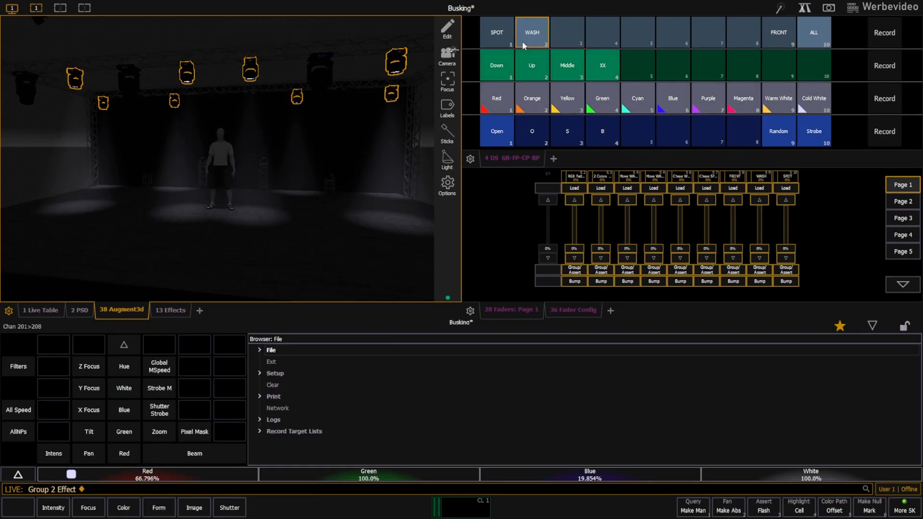
left_click(496, 33)
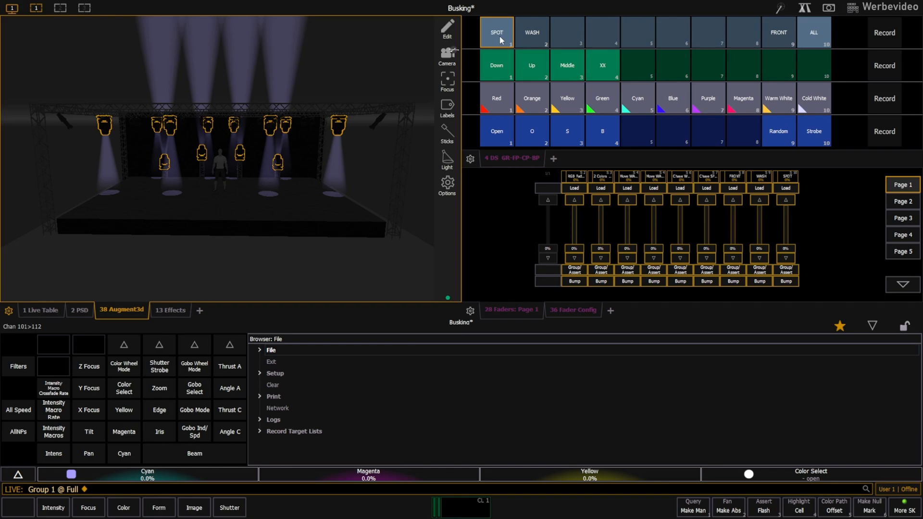
Bring the spots to full and run Figure 8 effect 903 on Group 1
left_click(602, 64)
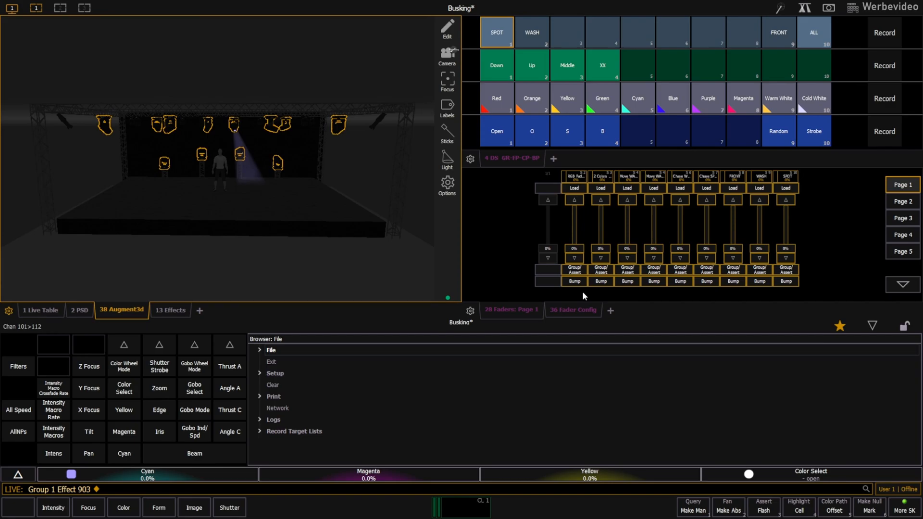
left_click(497, 32)
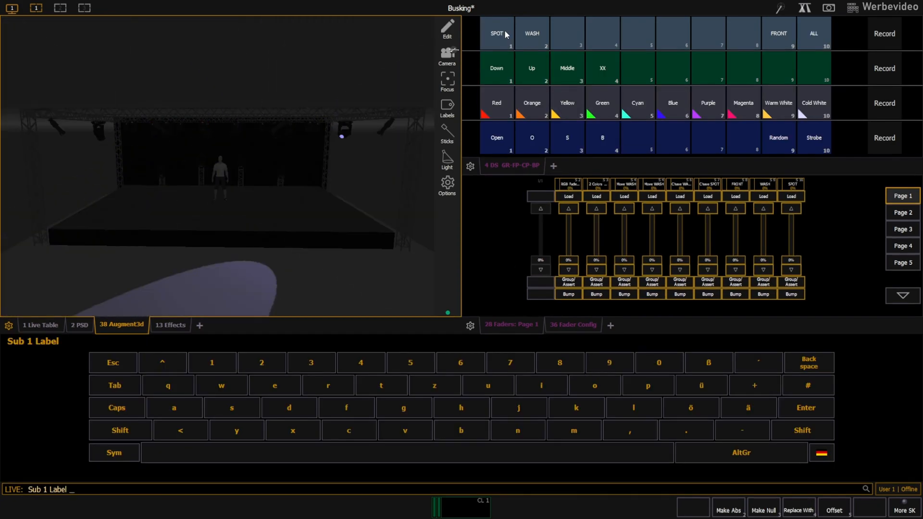
Begin labelling submaster 1 with the strobe-movement name, typing 'St'
type("St")
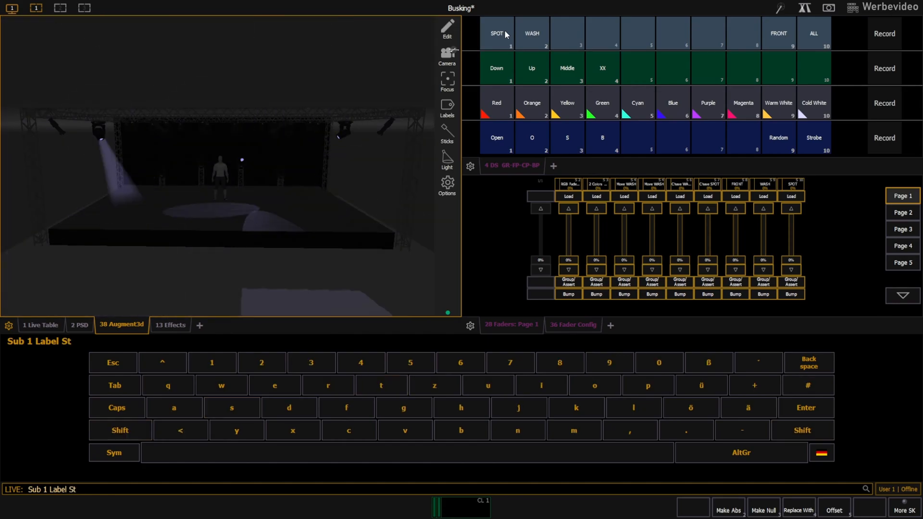